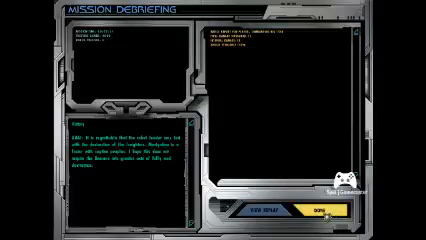
- Continue past the Mission Debriefing to load the next mission's starmap briefing
left_click(316, 216)
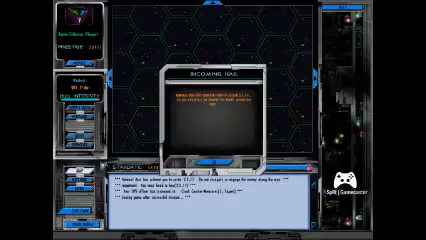